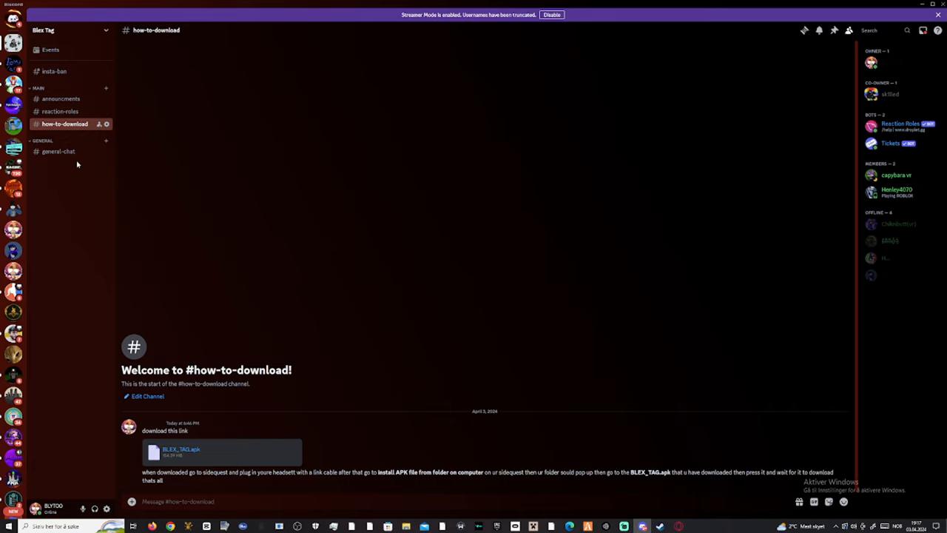
{"action": "mouse_move", "coordinate": [58, 151]}
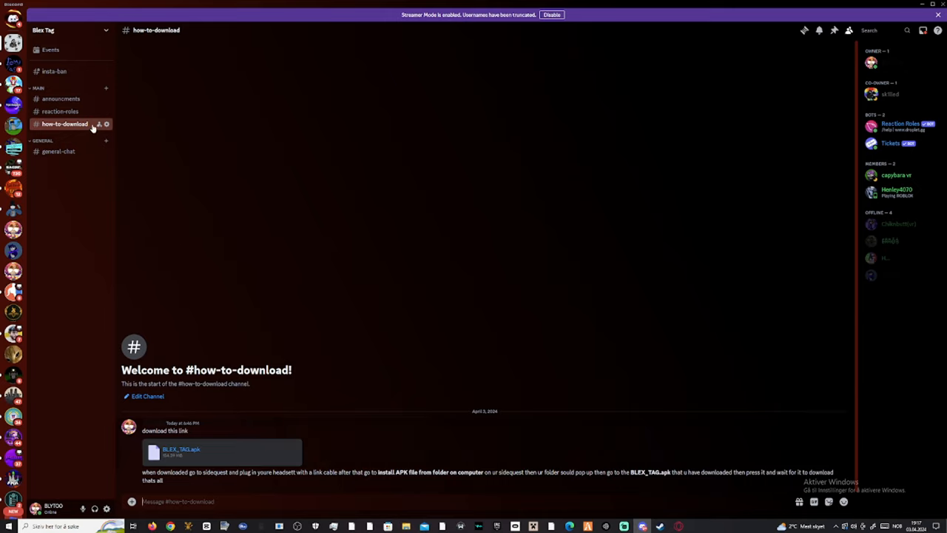
{"action": "mouse_move", "coordinate": [216, 474]}
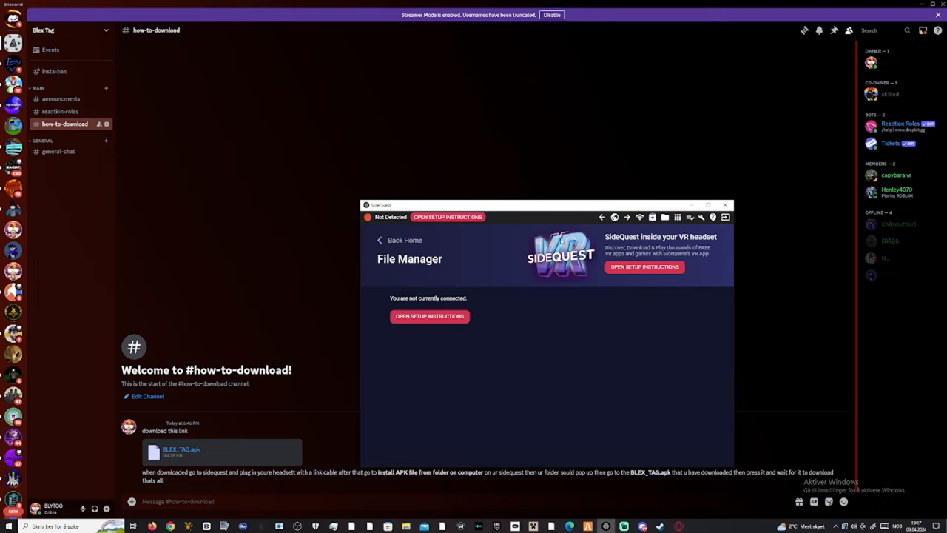
{"action": "mouse_move", "coordinate": [565, 228]}
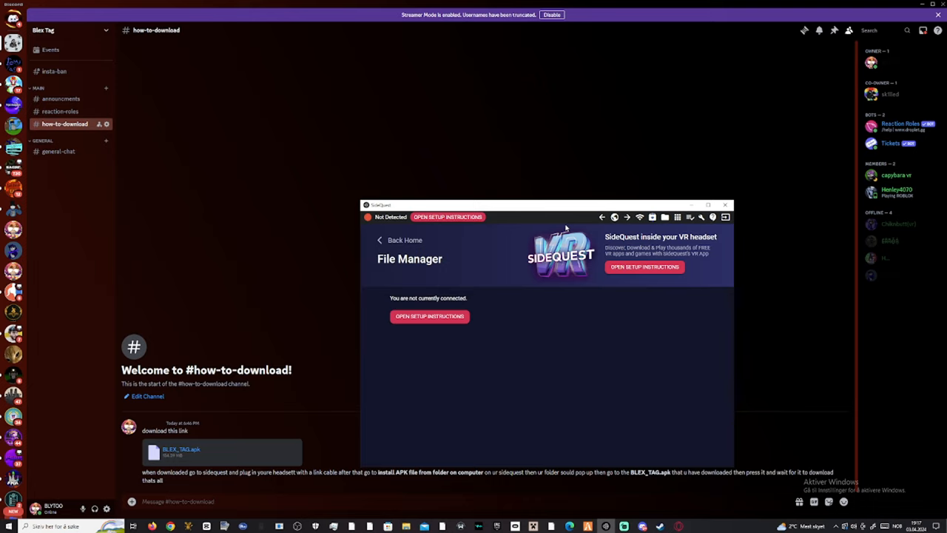
{"action": "mouse_move", "coordinate": [575, 216]}
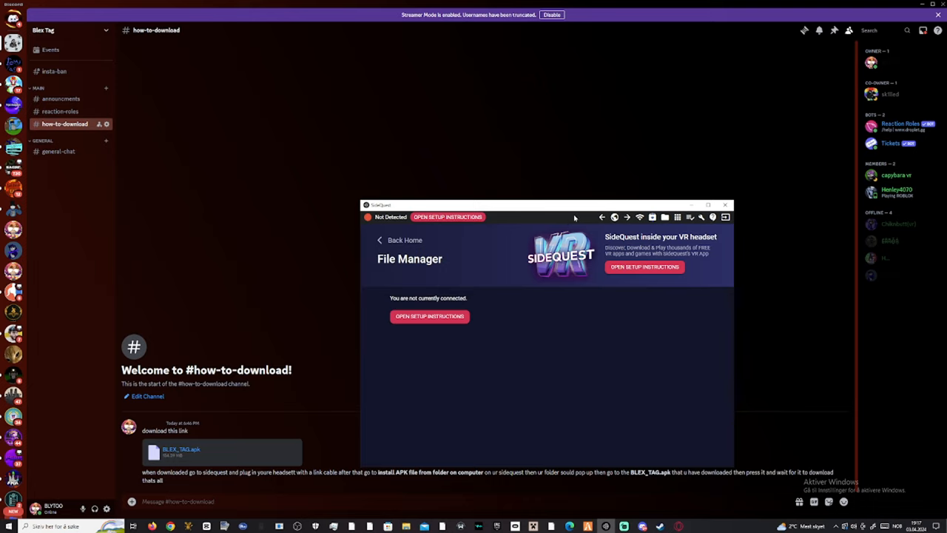
{"action": "mouse_move", "coordinate": [651, 216]}
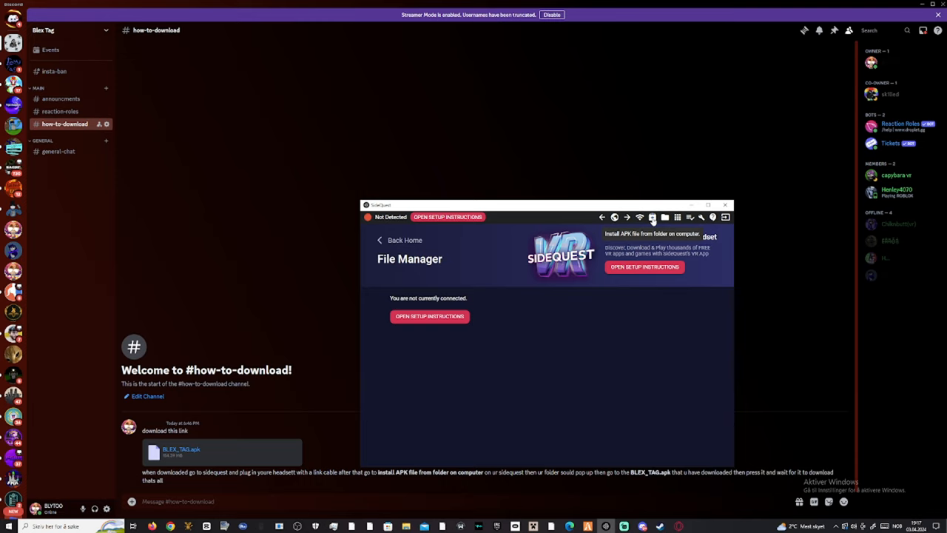
Start installing an APK from a folder on the computer, bringing up the file picker.
{"action": "left_click", "coordinate": [652, 216]}
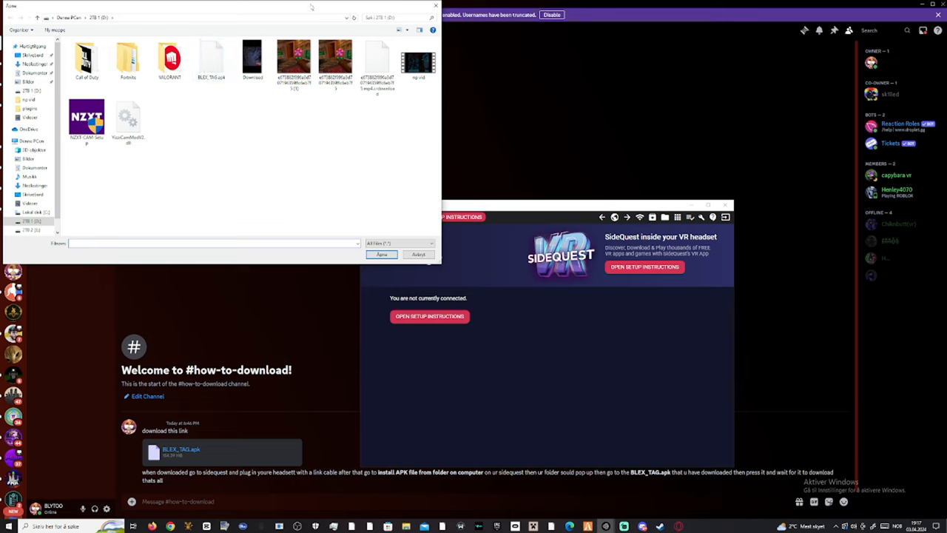
{"action": "mouse_move", "coordinate": [210, 59]}
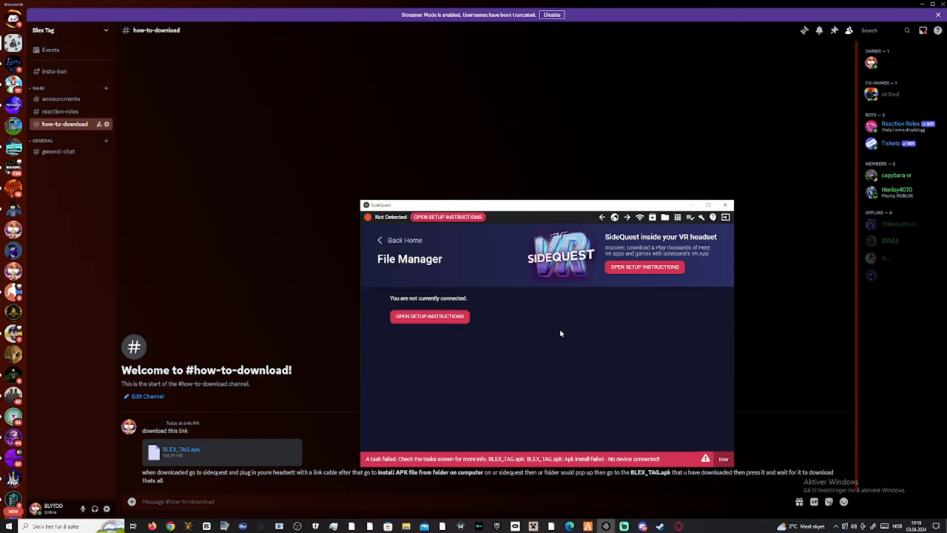
{"action": "mouse_move", "coordinate": [545, 305]}
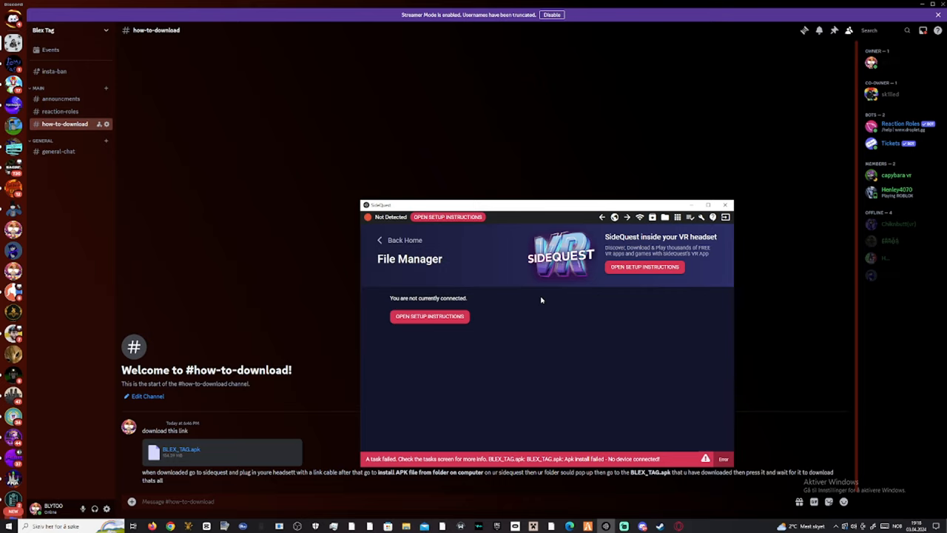
{"action": "mouse_move", "coordinate": [539, 298]}
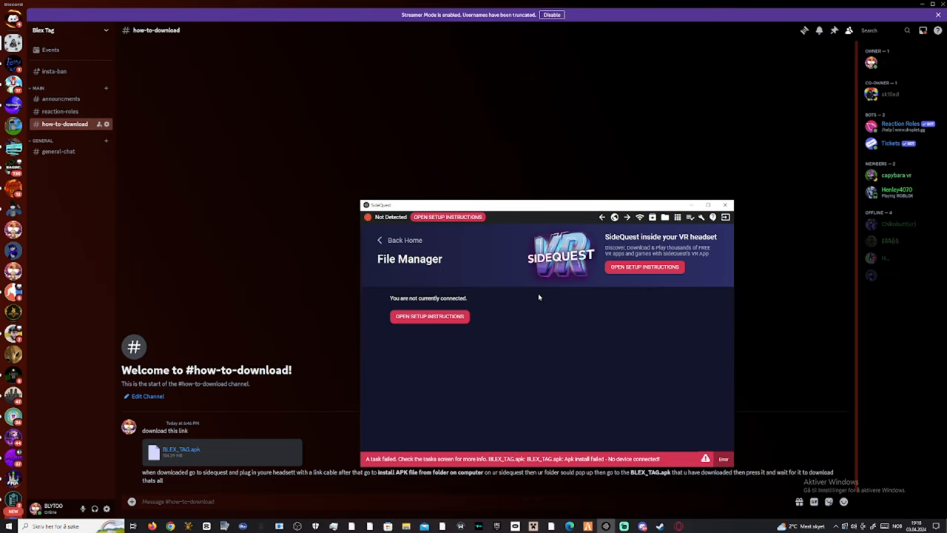